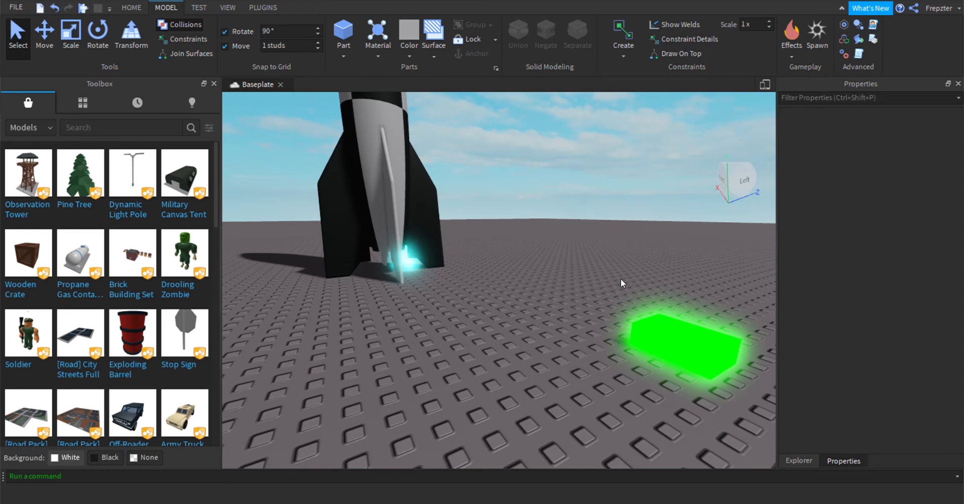
- Browse the rocket model's Rocket, Engine and LaunchButton parts in the Explorer hierarchy
click(798, 461)
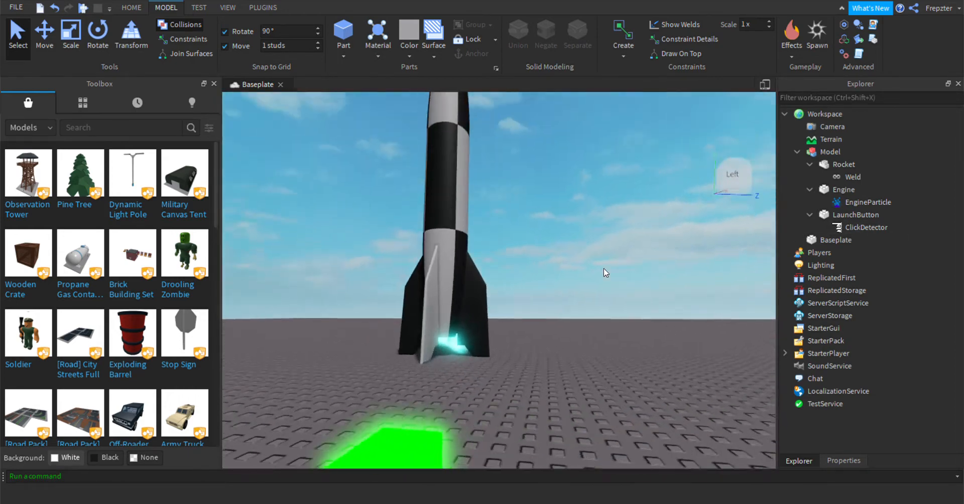
click(843, 189)
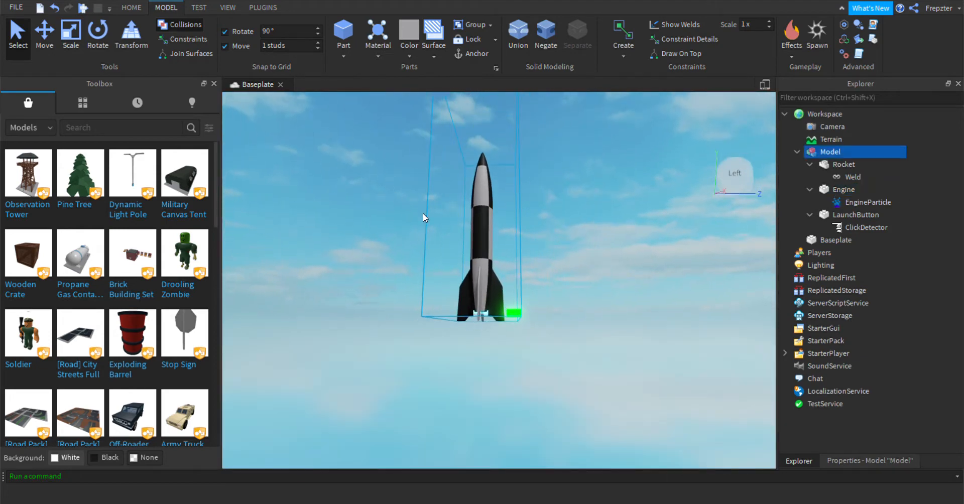
click(867, 202)
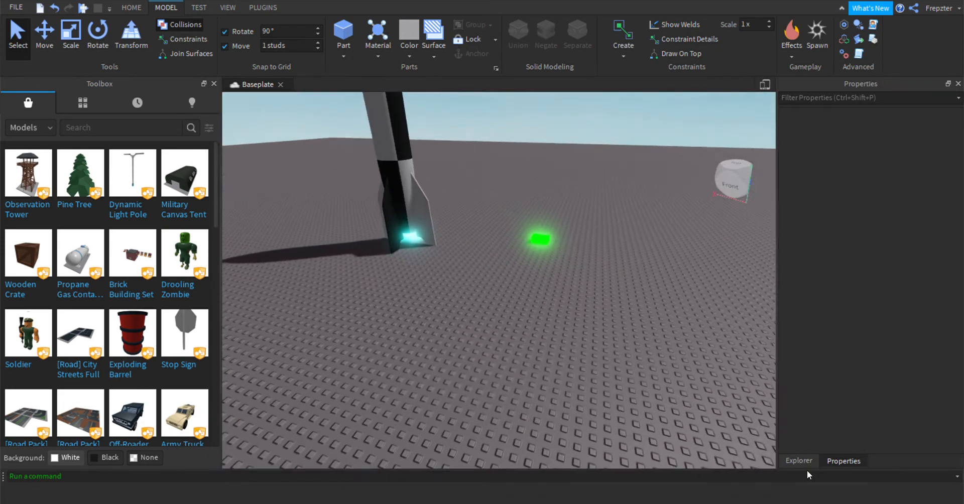
click(799, 461)
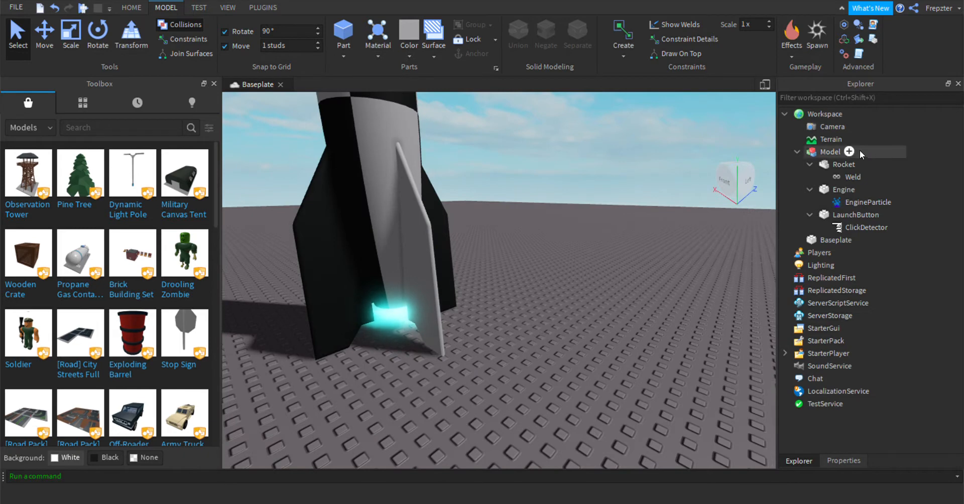
- Add a BodyVelocity named Thrust and a BodyAngularVelocity to Rocket, with Thrust's MaxForce set to inf
click(853, 177)
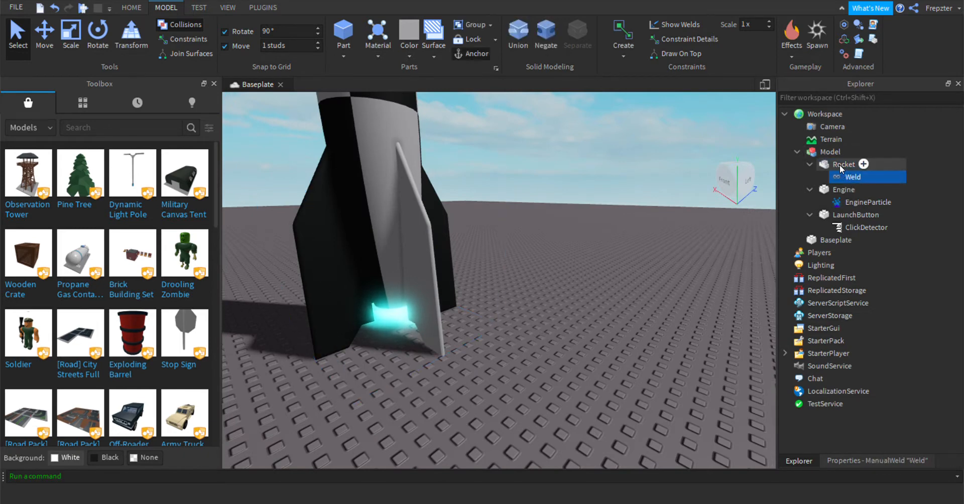
click(838, 164)
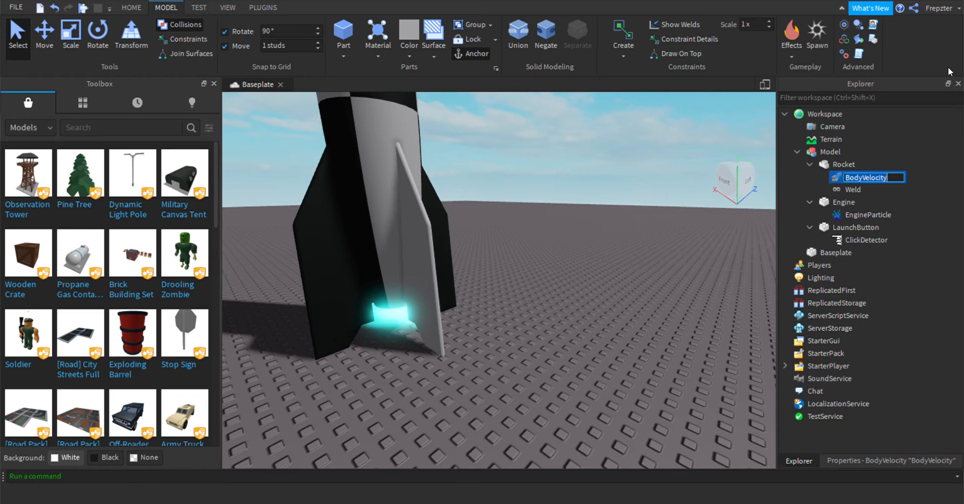
text(Thrust)
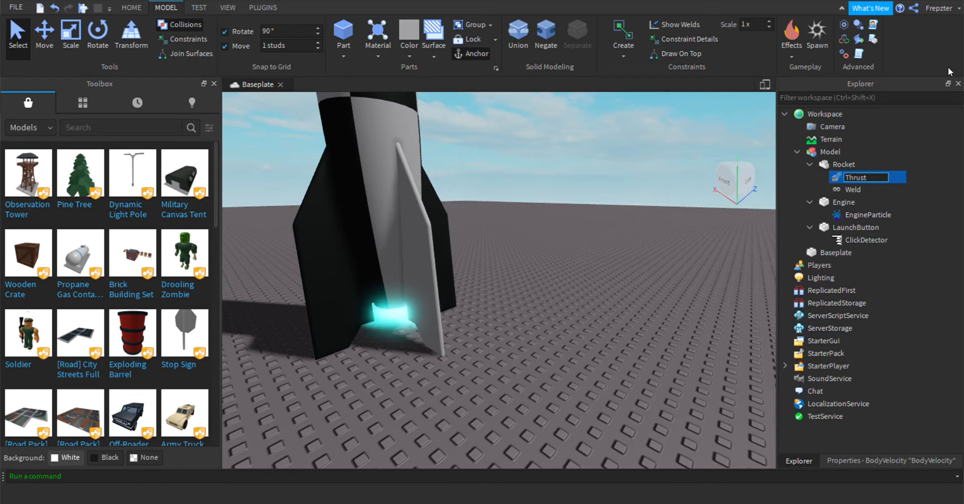
click(844, 164)
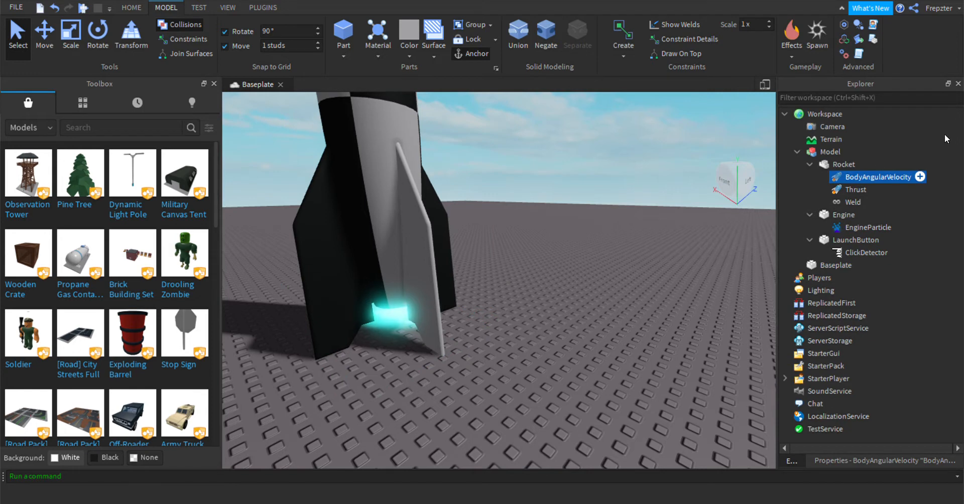
double_click(877, 177)
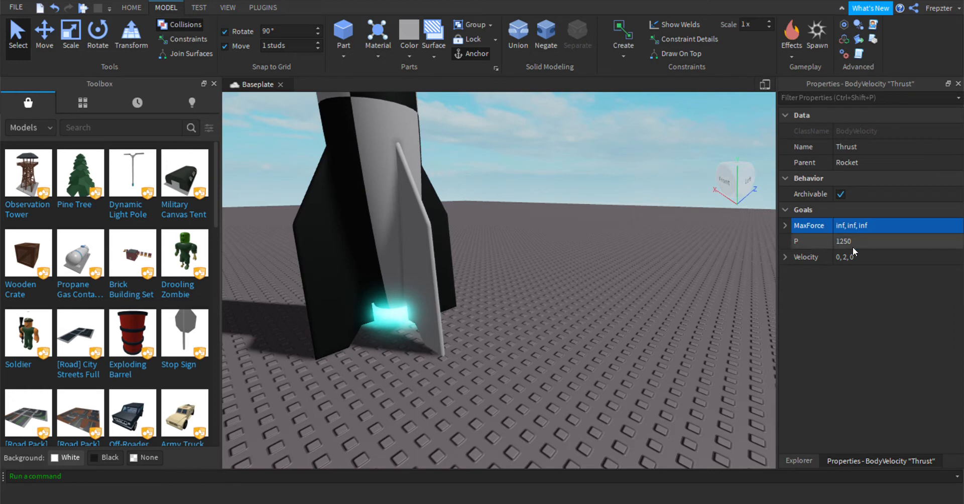
- Untick Enabled on the engine's EngineParticle emitter to stop the glow
click(876, 257)
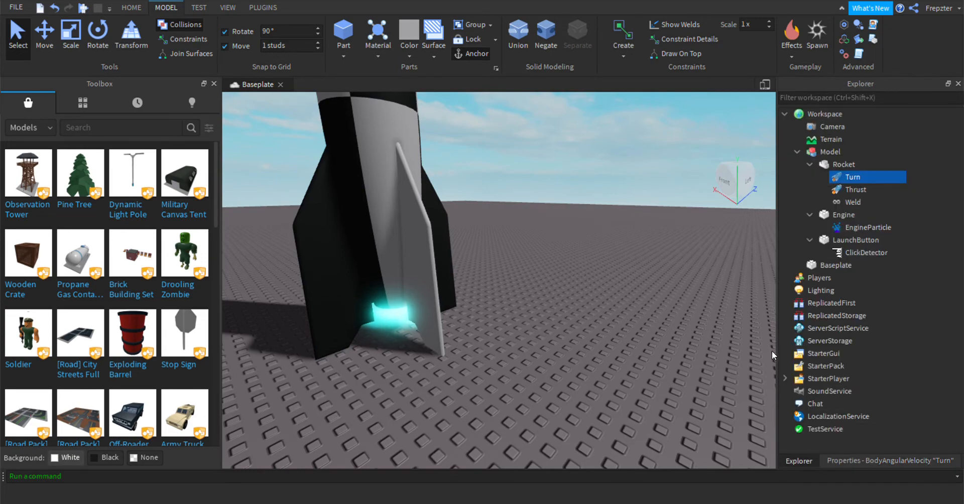
click(869, 228)
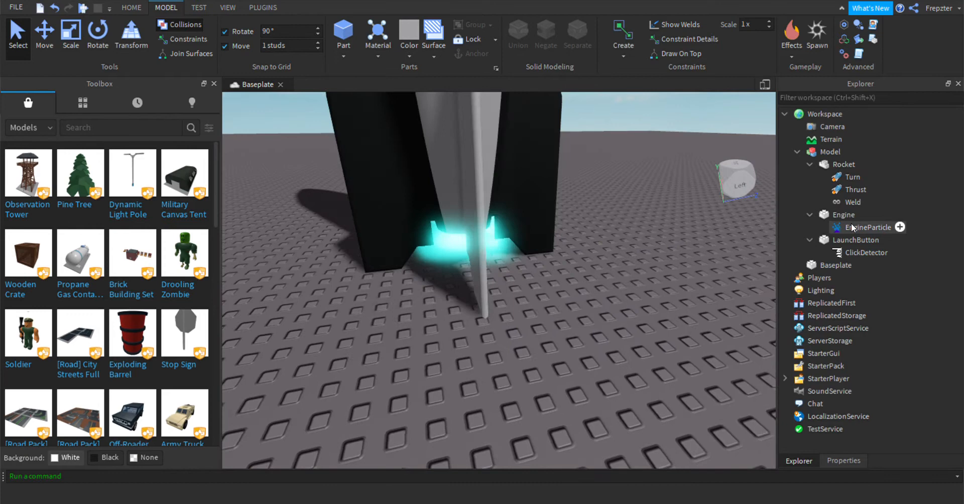
click(868, 227)
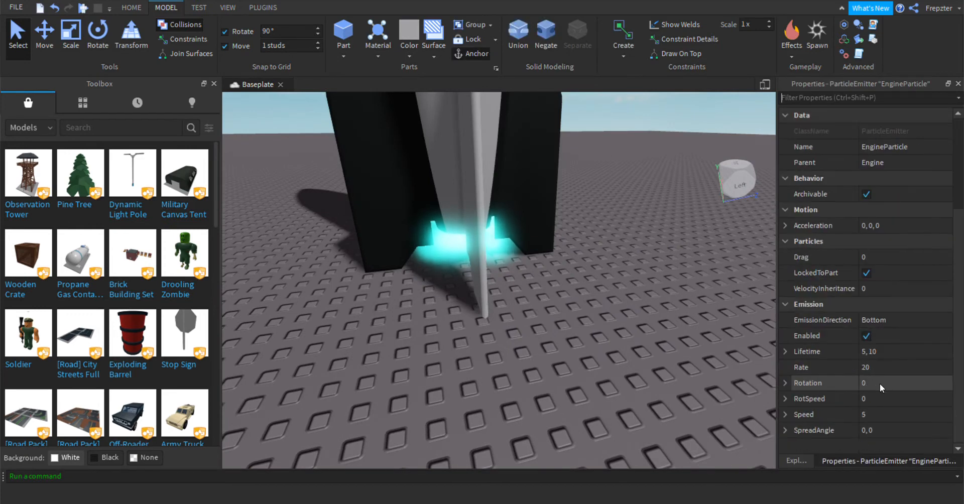
click(866, 335)
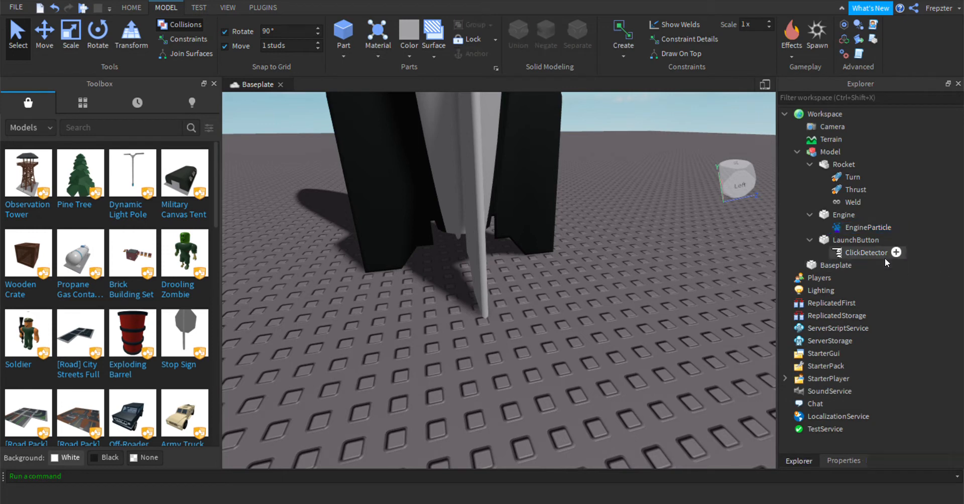
- Insert a Script under ClickDetector and type script.Parent.MouseClick:Connect(function
click(896, 253)
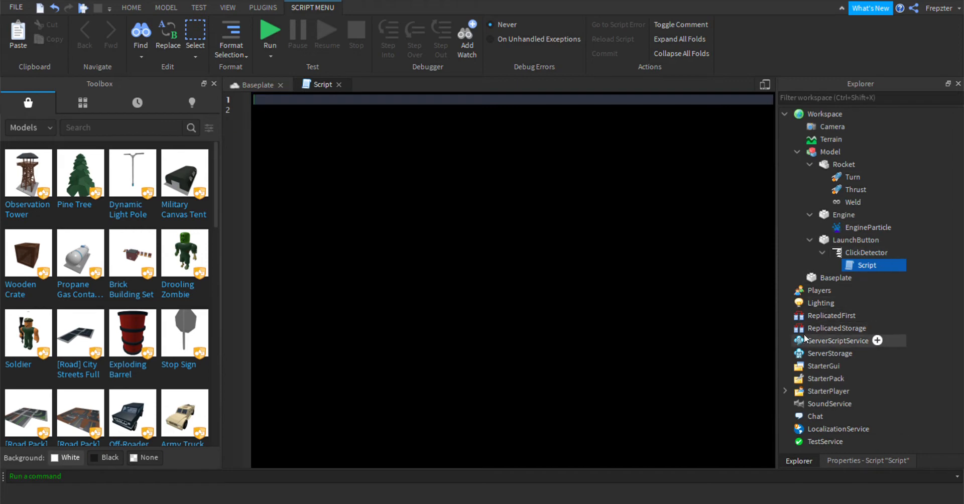
text(script.Parent)
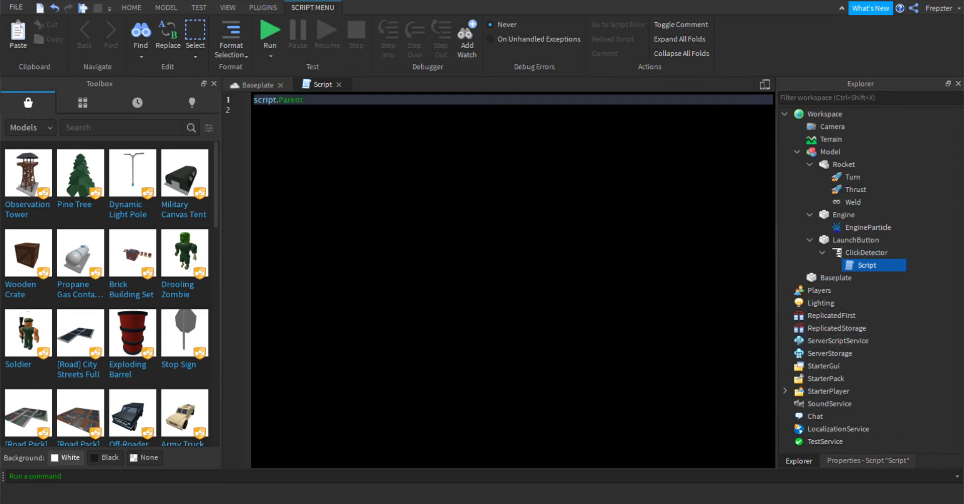
text(.MouseClick:c)
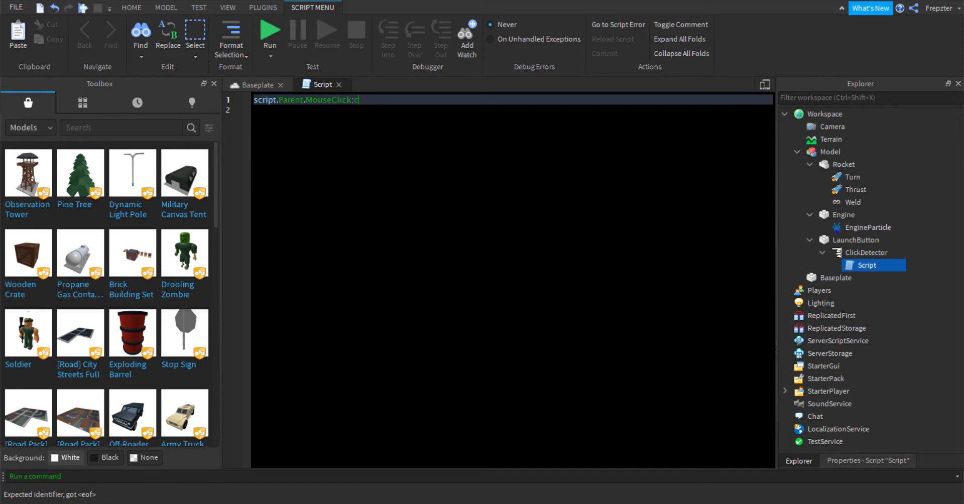
text(onnect(function()
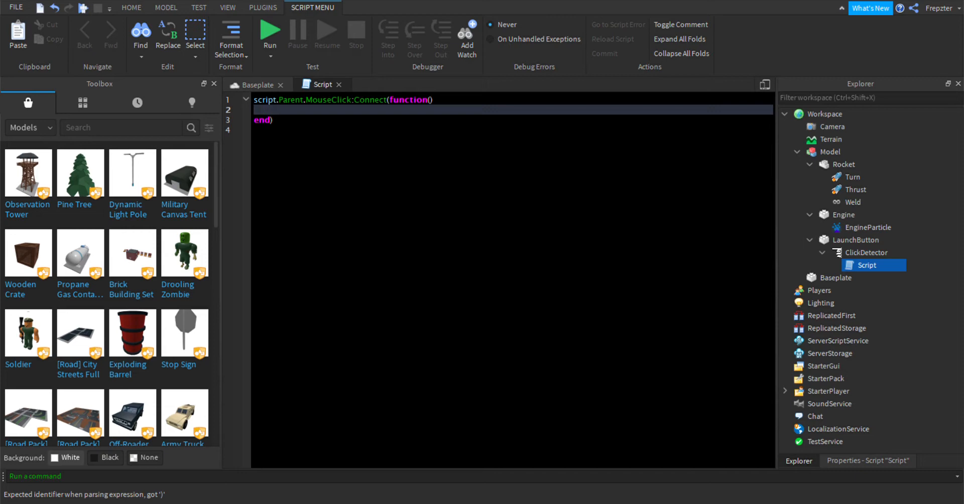
- Make the click function wait(1), re-enable EngineParticle, then wait again
text(wait)
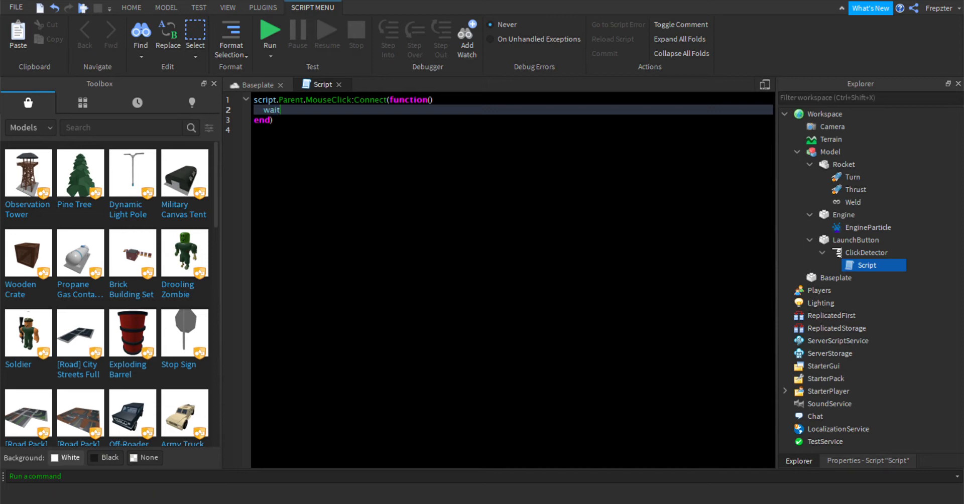
text((1))
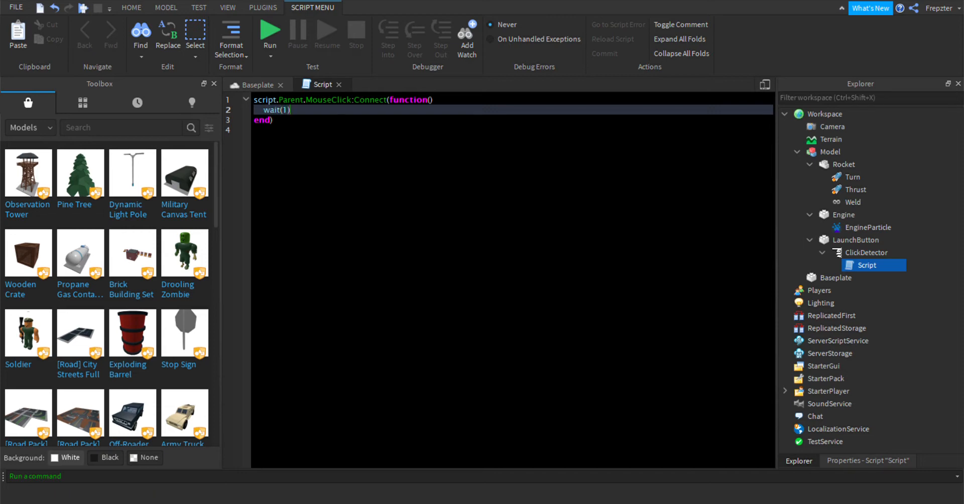
text(script)
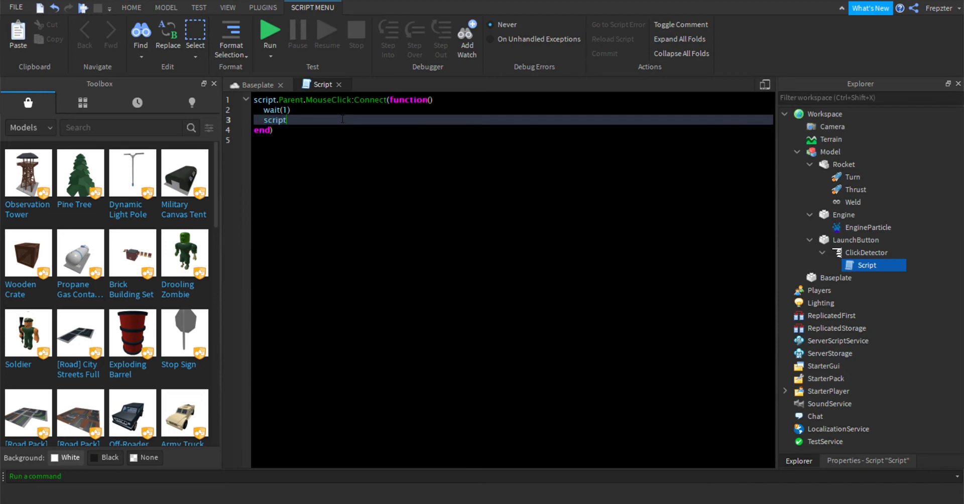
text(.Parent)
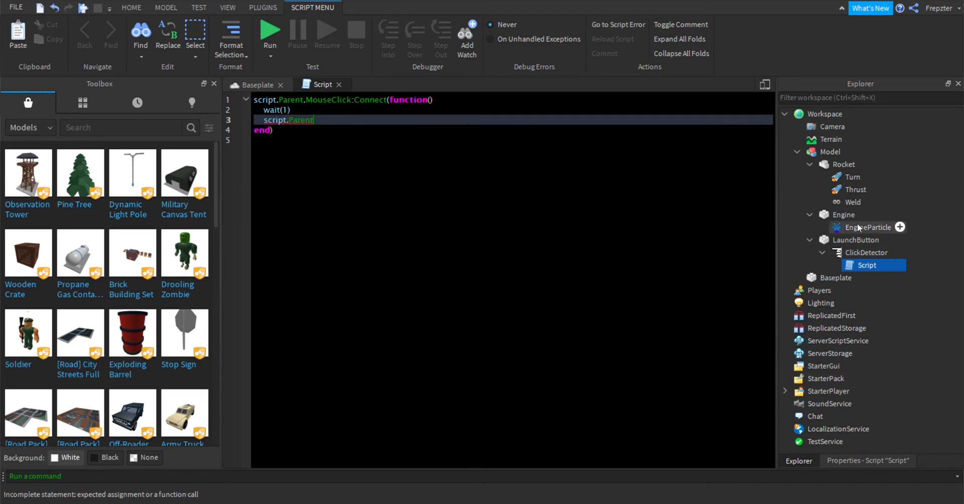
text(.pa)
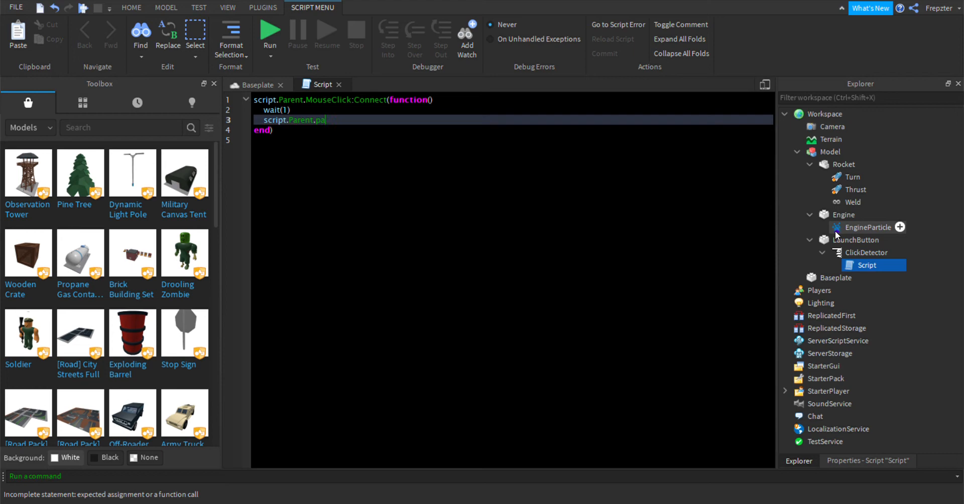
text(Parent.Parent.Engine.)
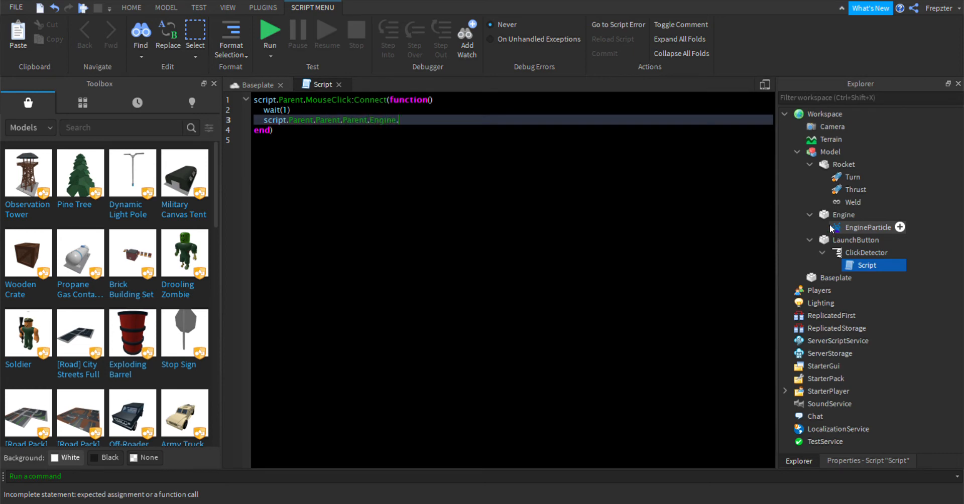
text(EngineParticle.Enabled = true)
text(wait()
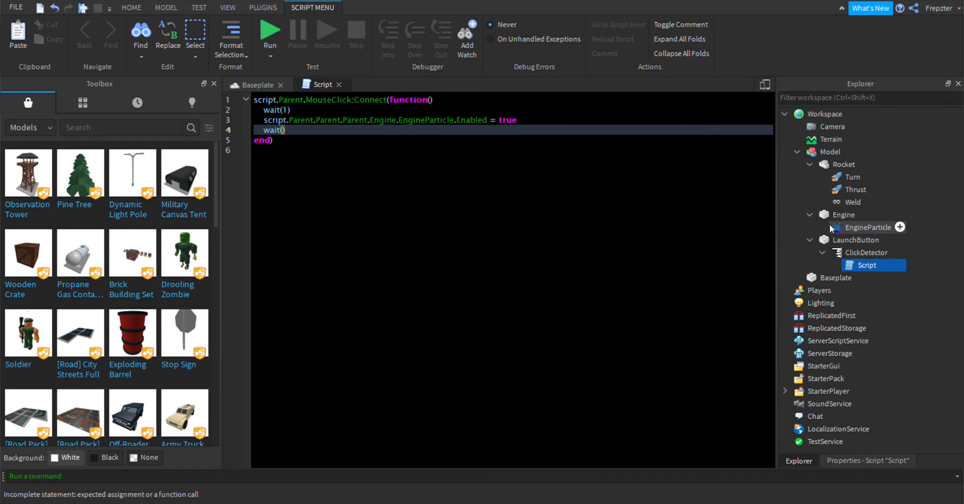
text(0.7)
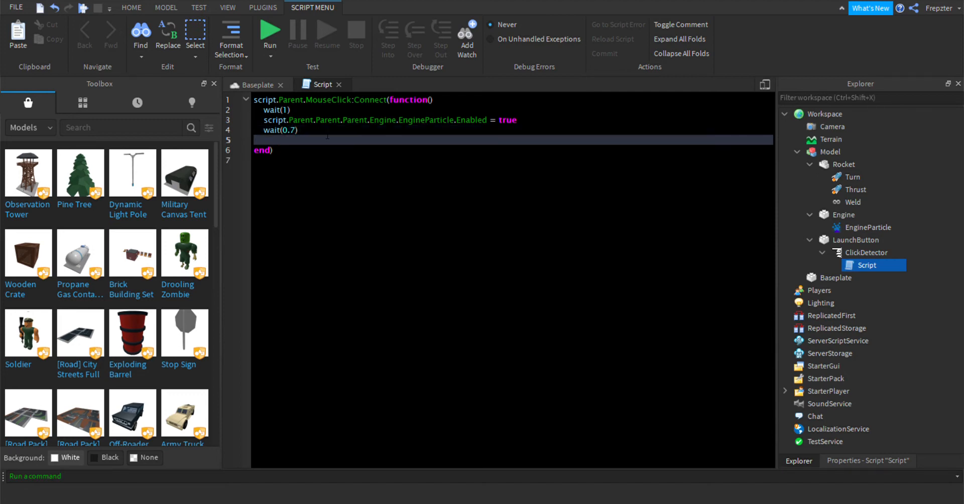
- Add the line Rocket.Thrust = Vector3.new(0,30,0), fixing a typo, and duplicate it
text(script)
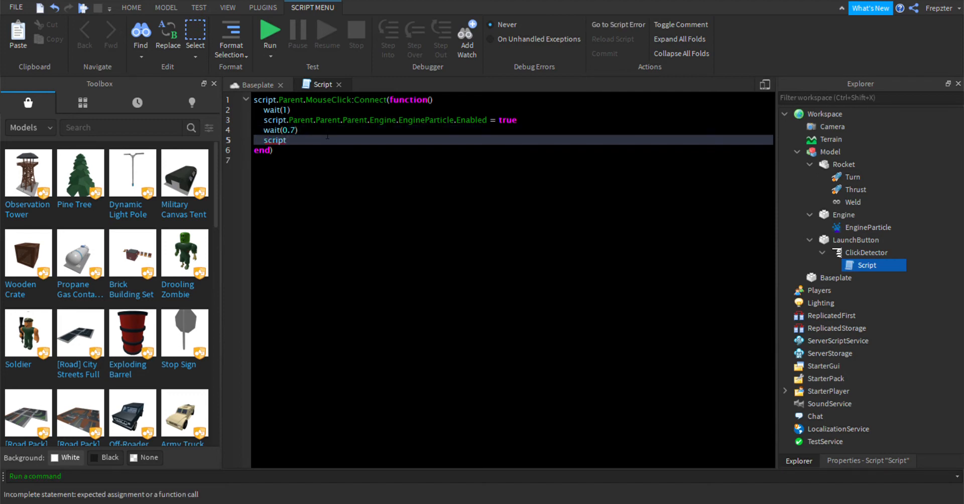
text(.Parent)
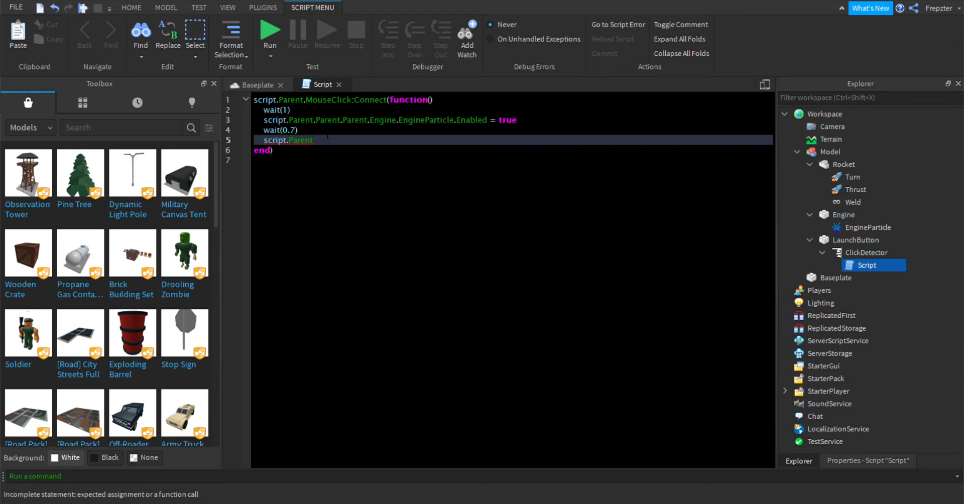
text(.Parent.Parent.)
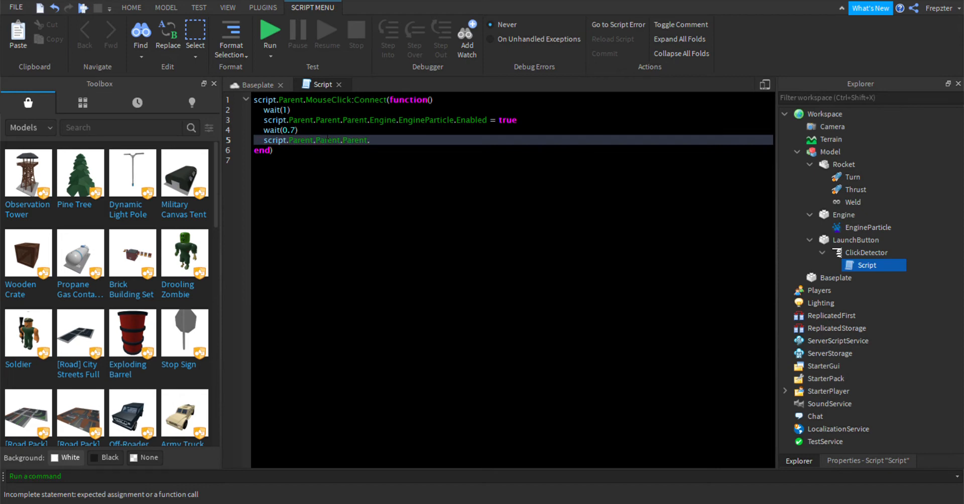
text(Rocket.)
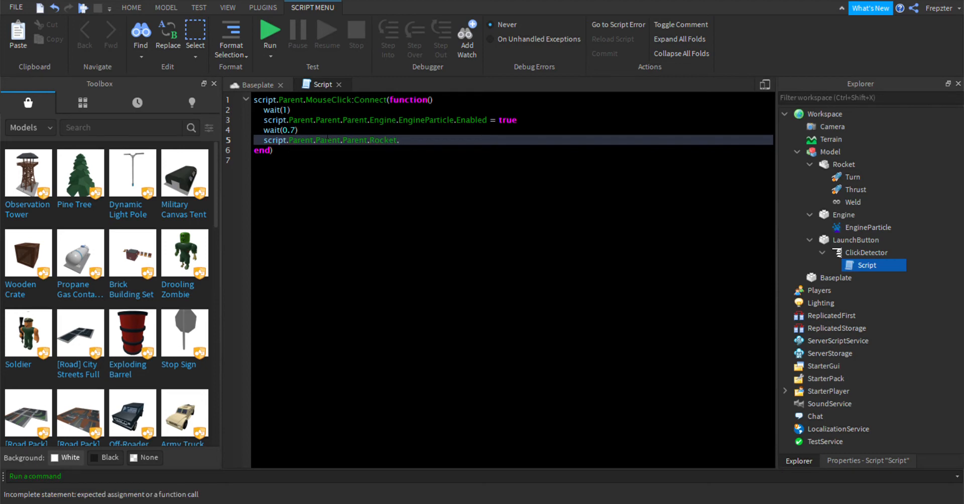
text(Thrust =)
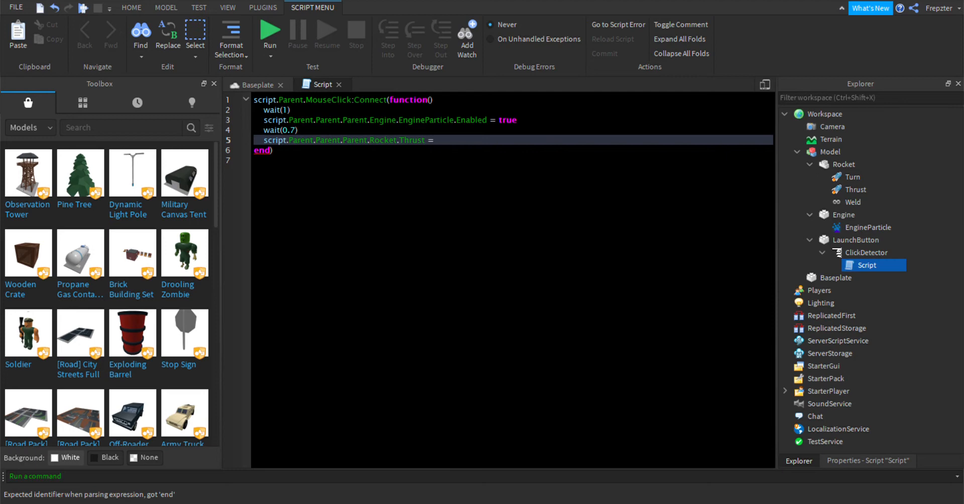
text(Vector3.)
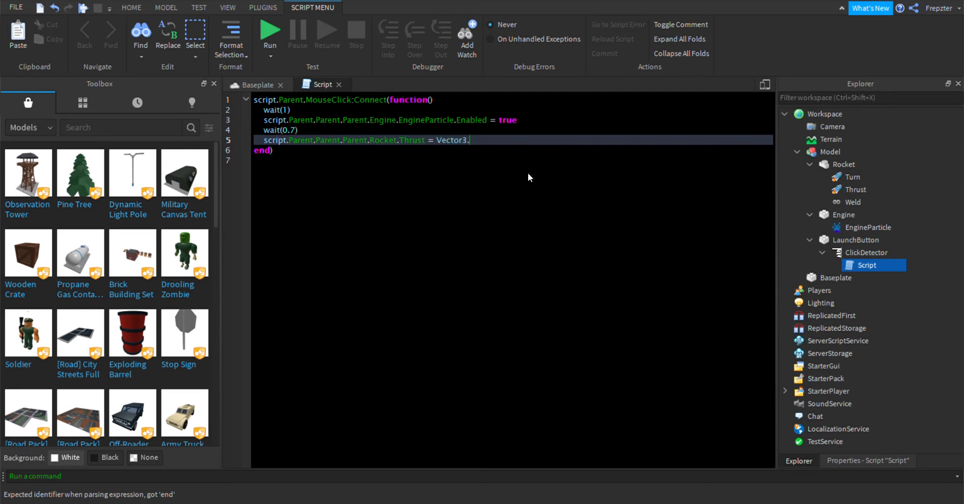
text(new(30)
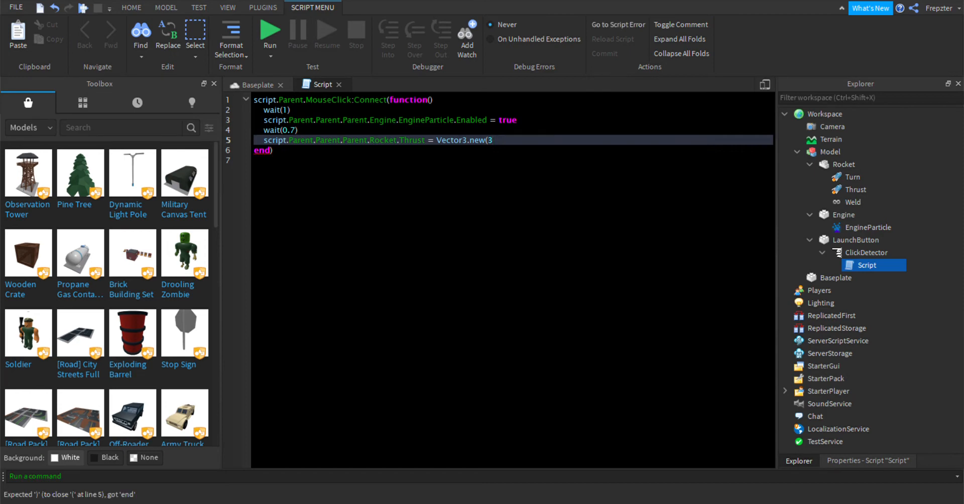
key(Backspace)
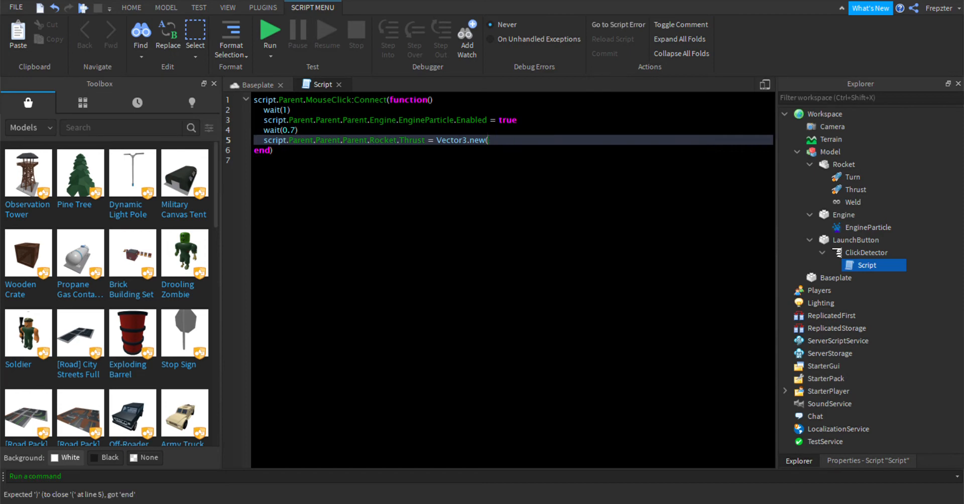
text(0,30,0))
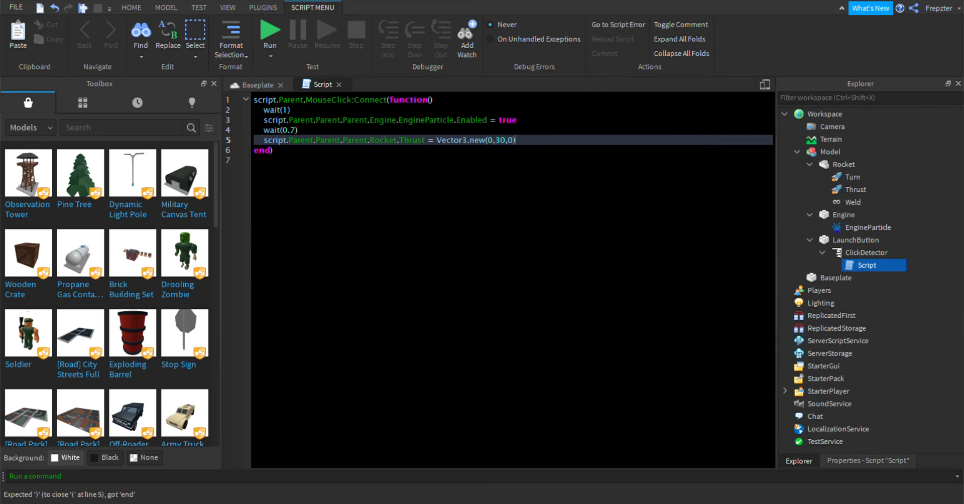
key(Enter)
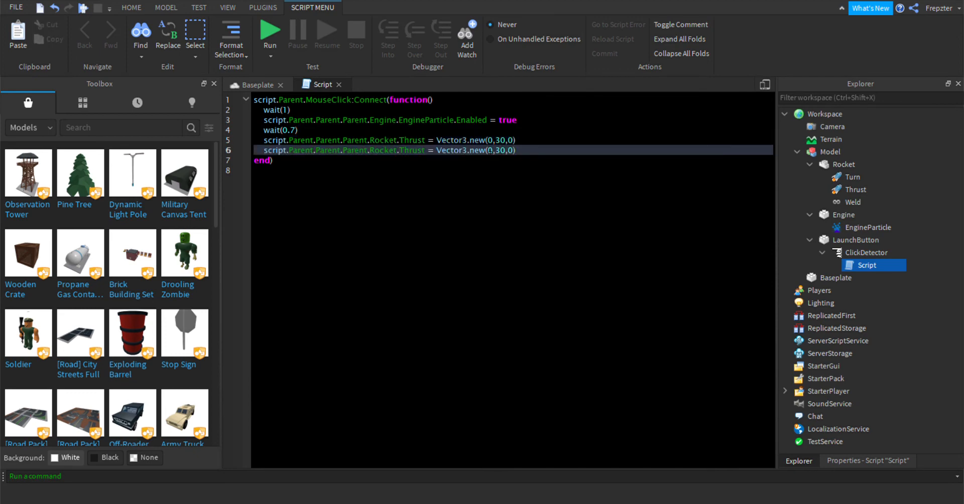
- Change the copied line to Turn.AngularVelocity = Vector3.new(0,0,0.1) and return to the Baseplate scene
double_click(411, 150)
text(.Velocity)
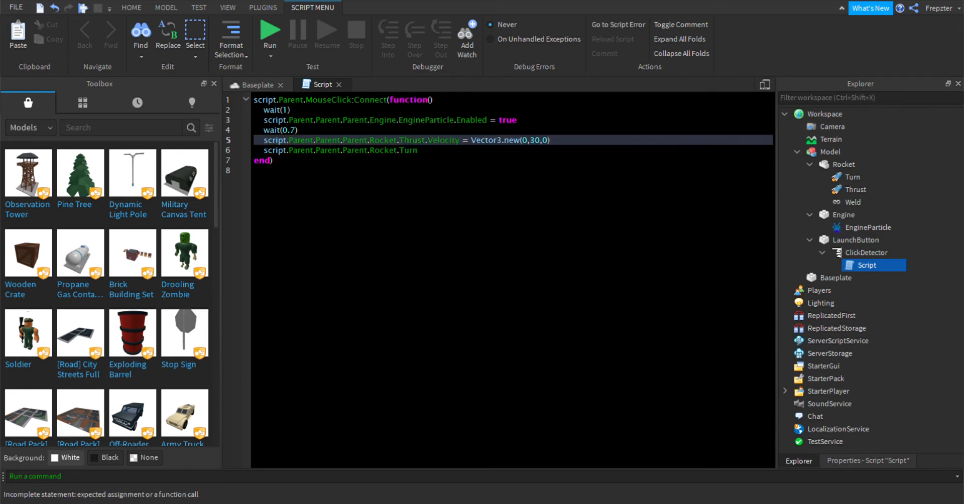
text(.an)
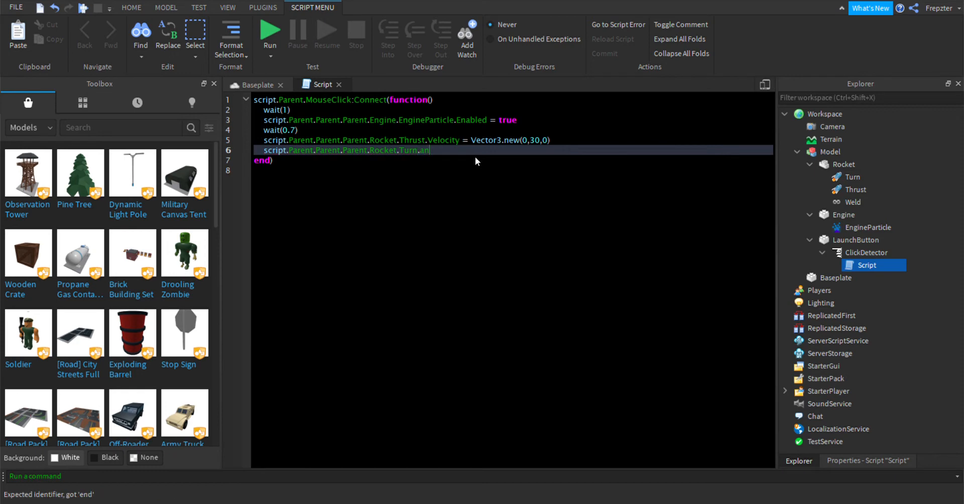
text(gularVelocity)
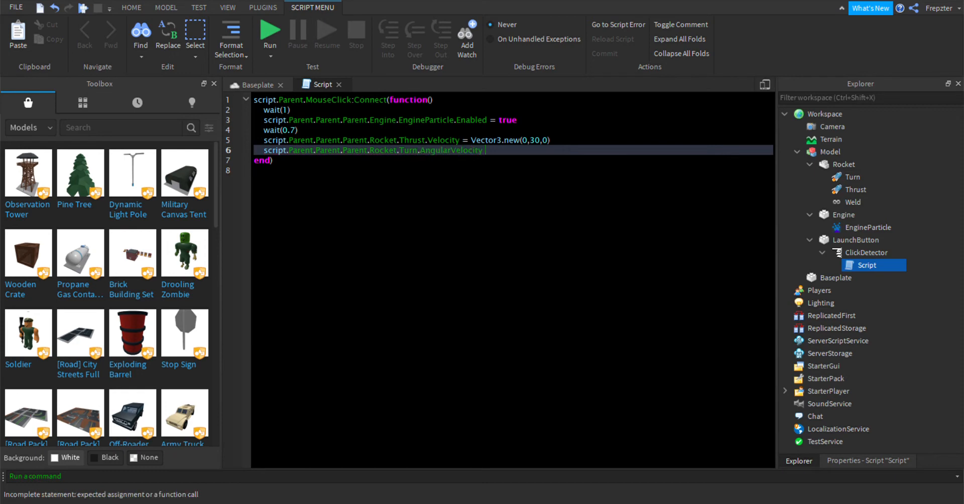
text(= Vector3.new)
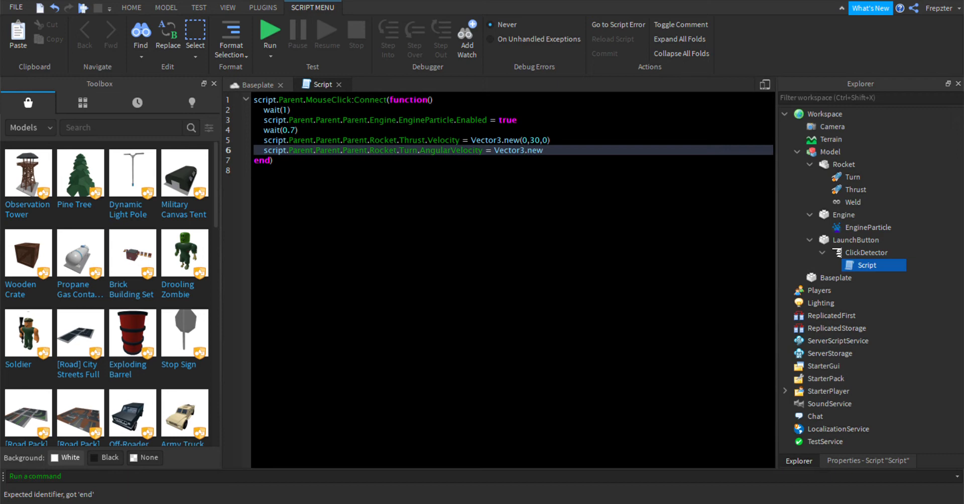
text(())
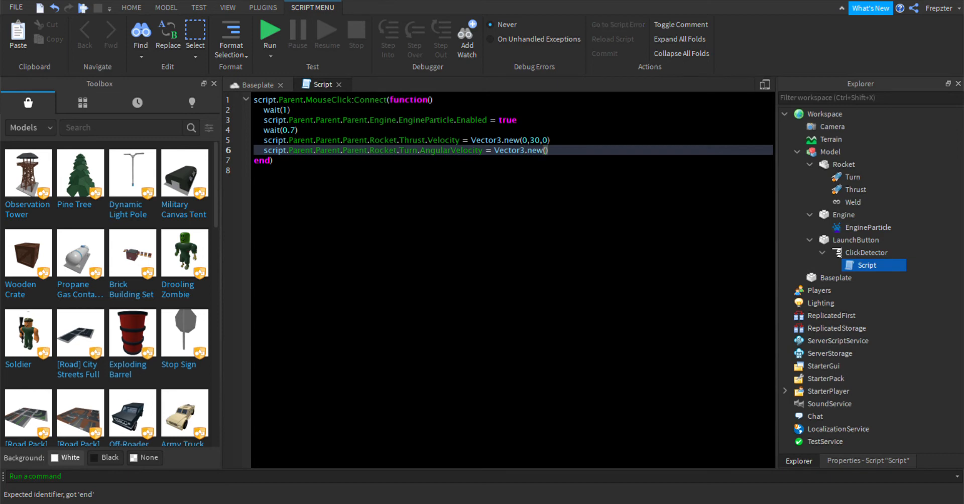
text(0,)
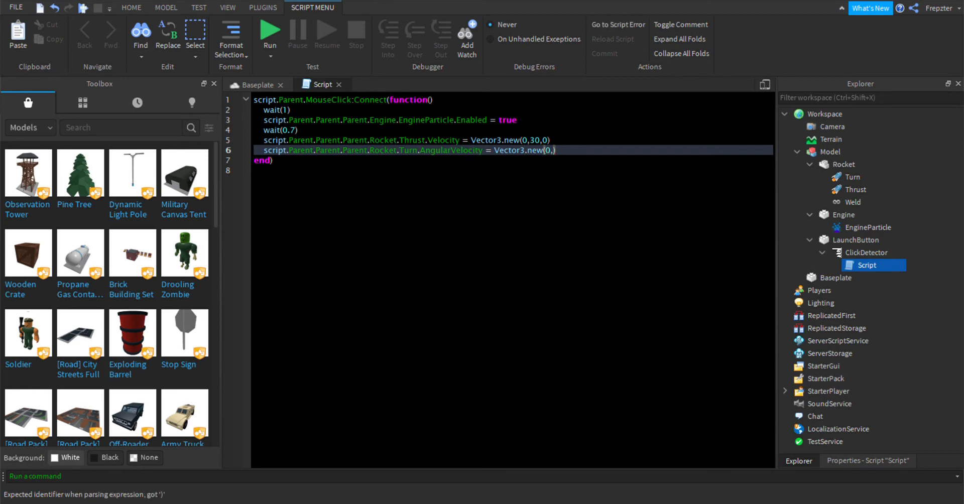
text(0)
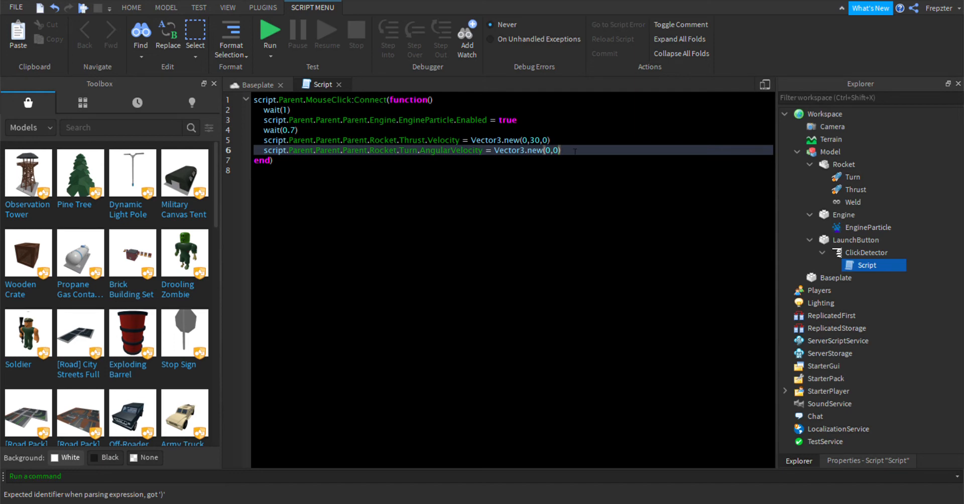
text(1)
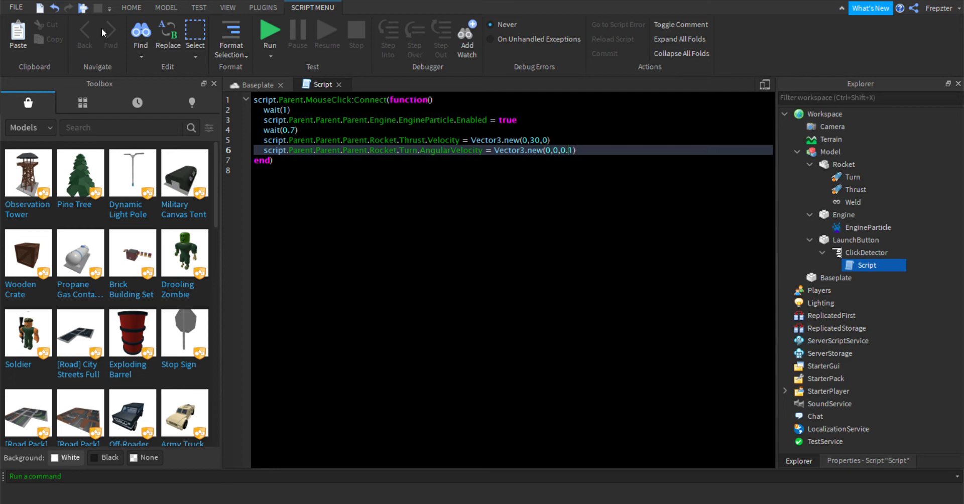
click(301, 130)
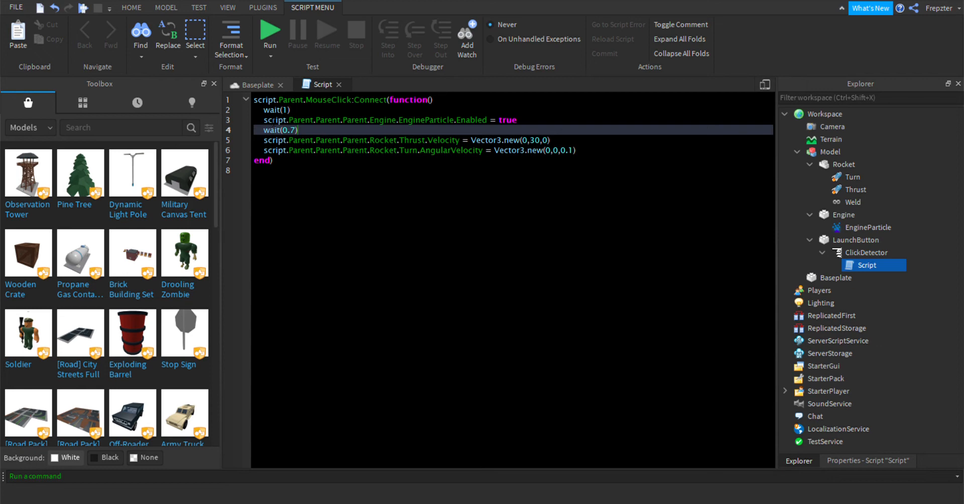
click(255, 84)
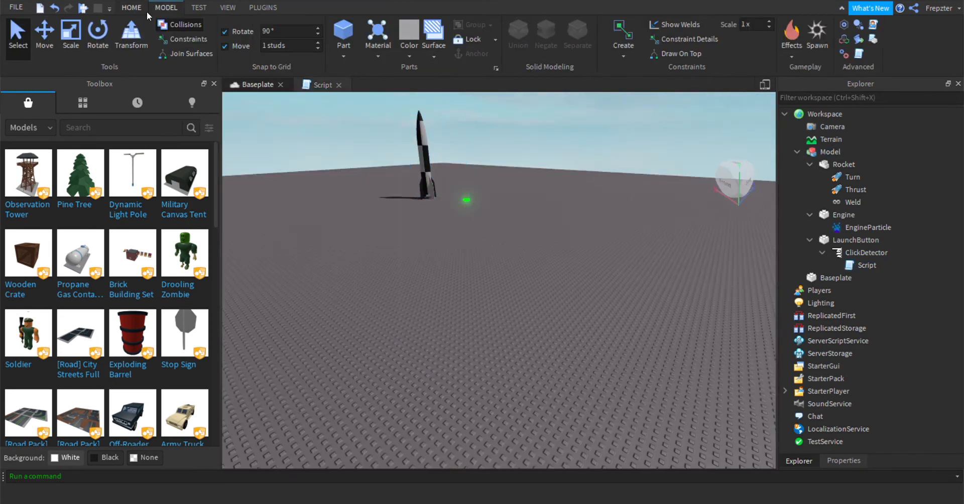
- Play-test the game, watch the rocket ignite and fly off tilted, then stop
click(198, 7)
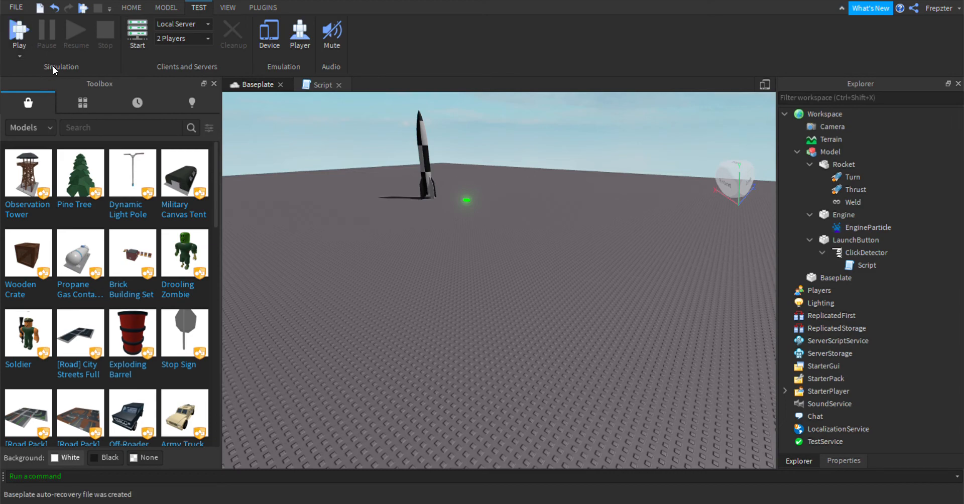
click(19, 32)
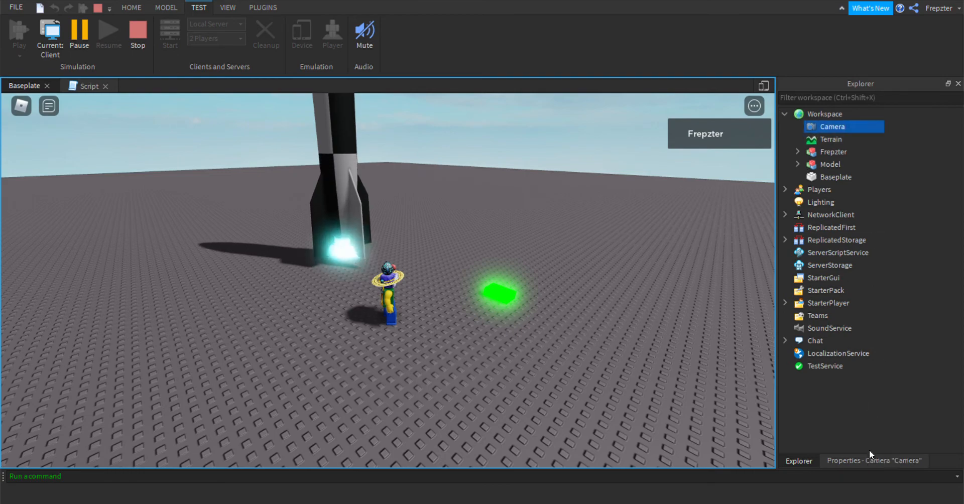
click(874, 461)
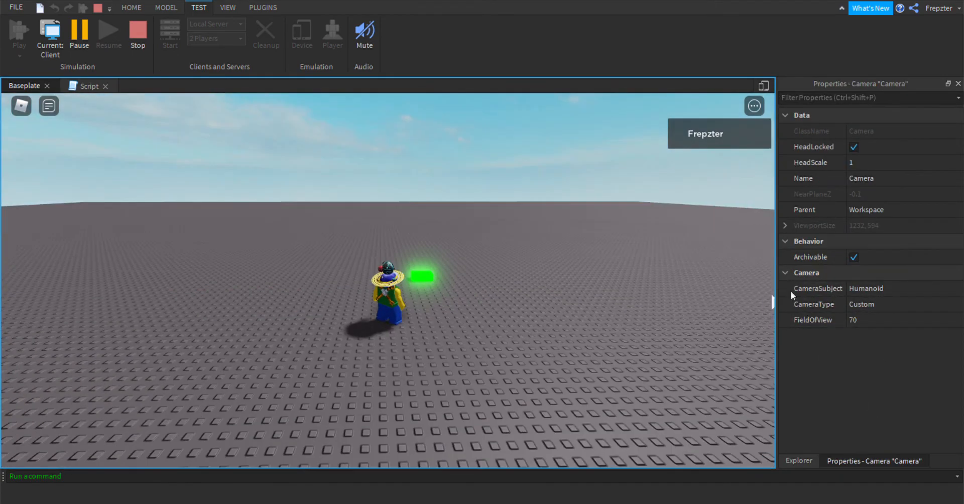
click(798, 461)
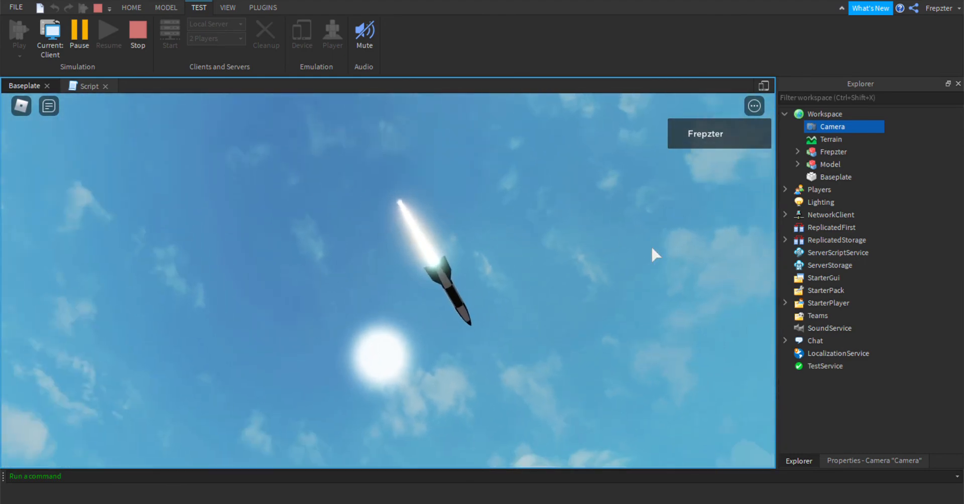
click(873, 461)
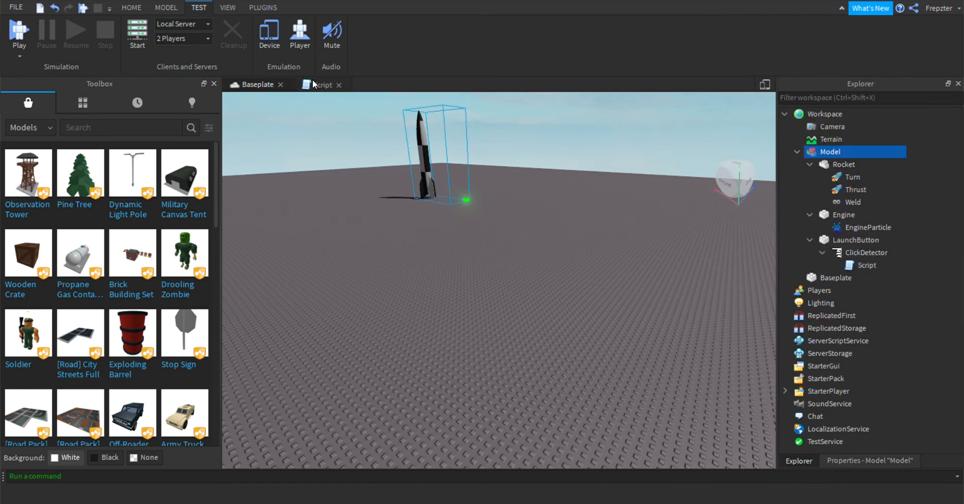
- Change the script vectors to Thrust (0,60,0) and Turn (0,0,0.05), then play again
click(321, 84)
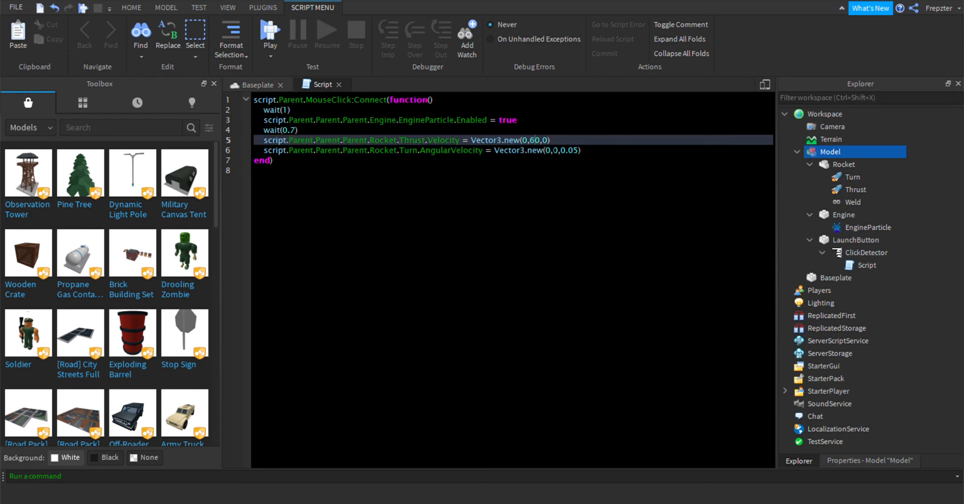
click(269, 30)
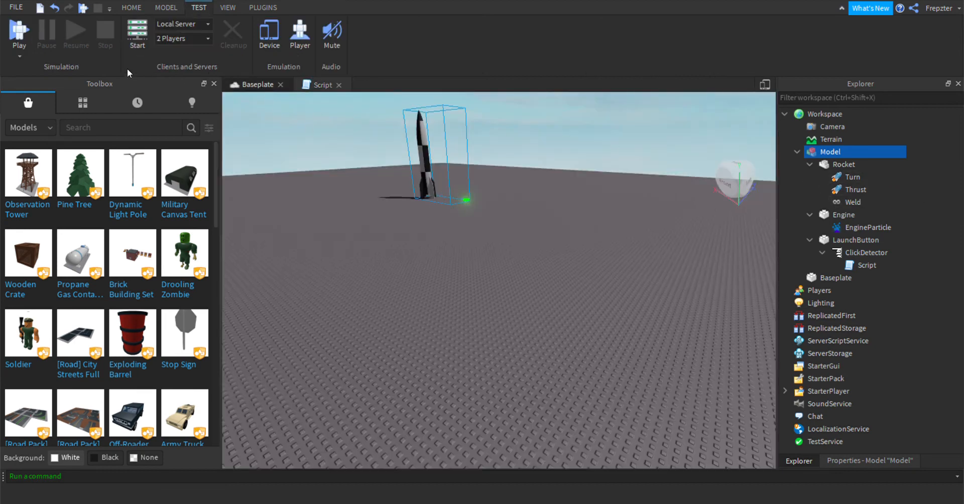
click(19, 30)
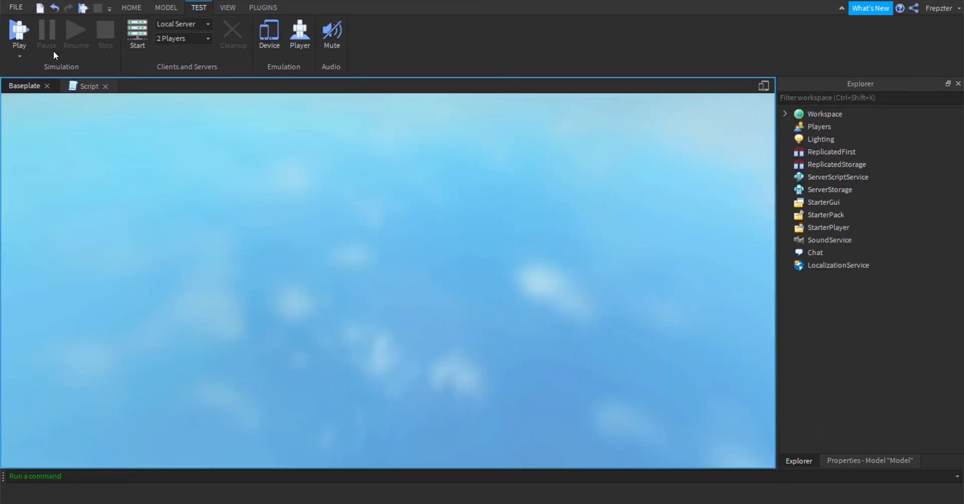
- During the second play test, check Camera properties, then expand Model in Explorer
click(18, 31)
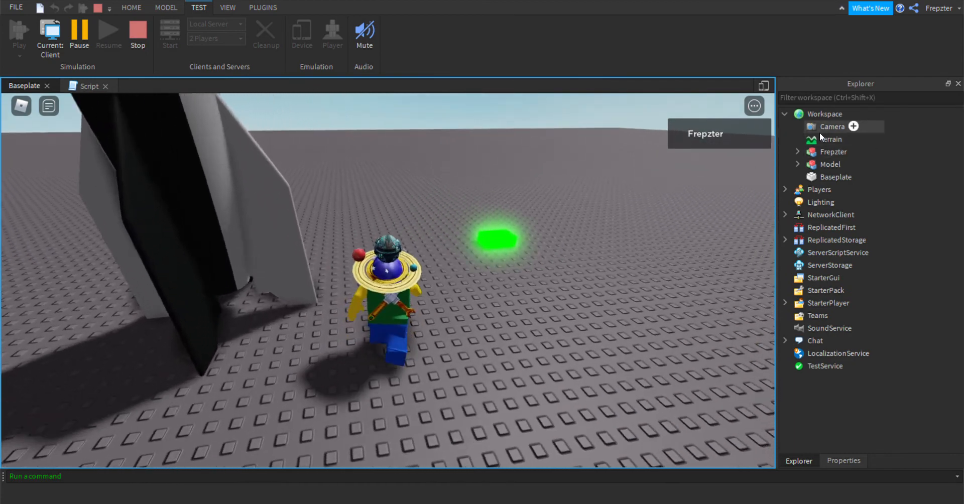
click(833, 127)
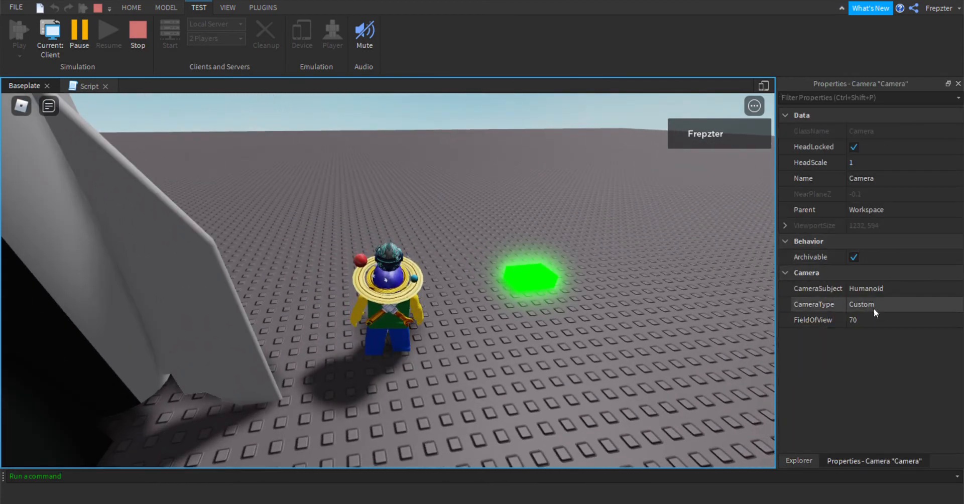
click(798, 461)
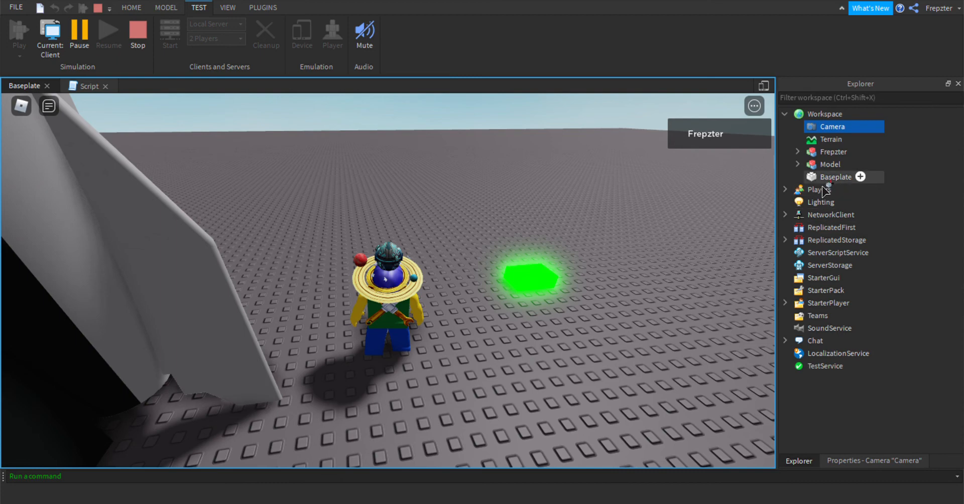
click(797, 164)
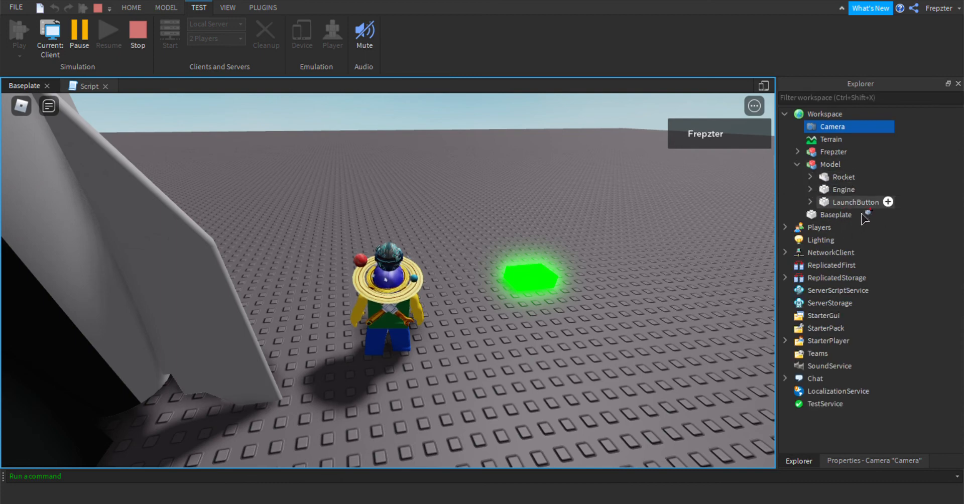